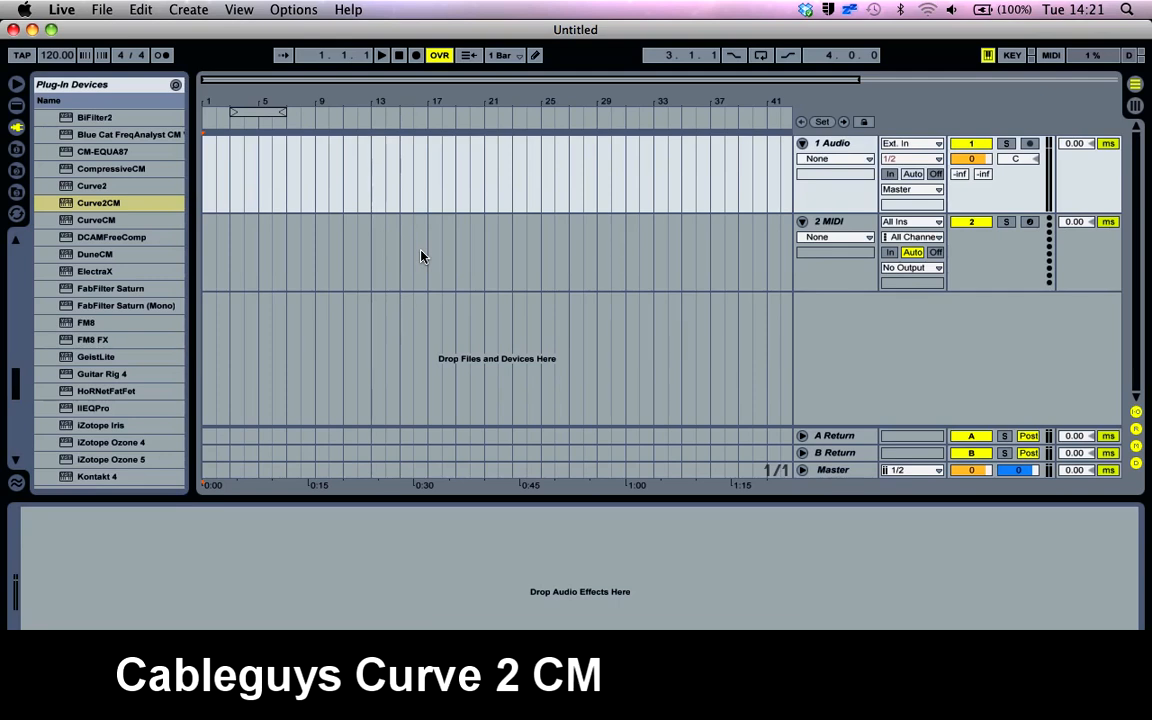
Load Curve 2 CM from the plug-in browser onto the MIDI track.
left_click(96, 204)
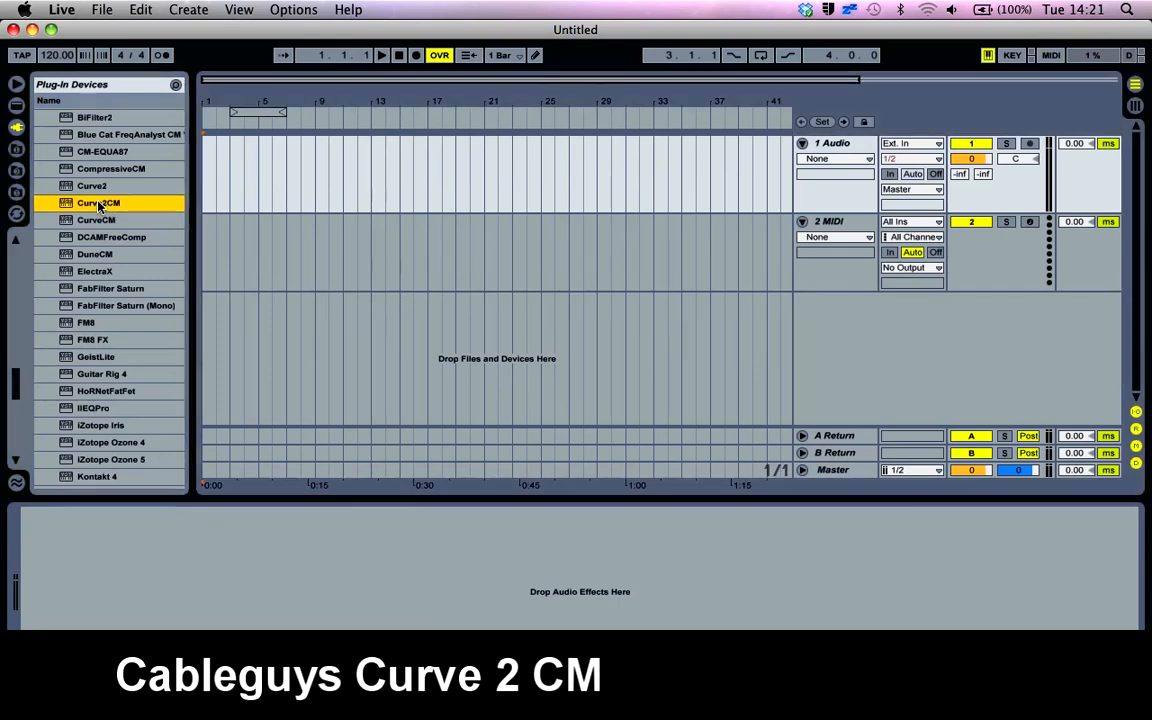
double_click(98, 202)
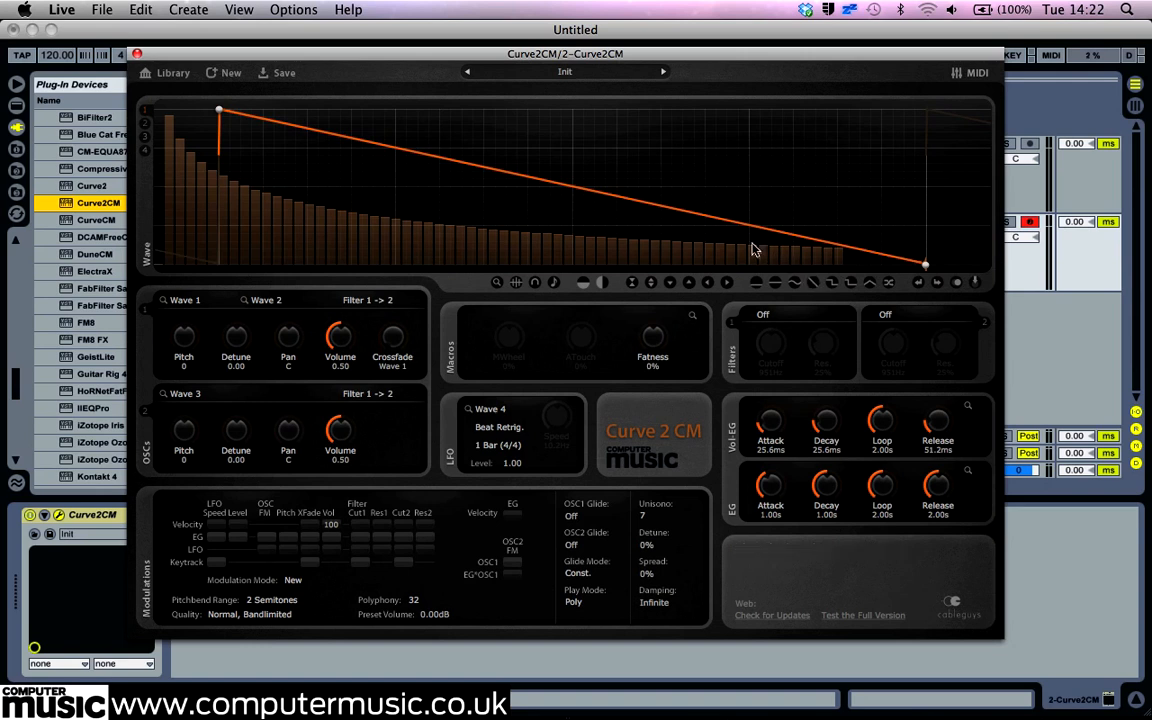
Add breakpoints to the default ramp and drag them into a multi-point curved shape.
left_click(662, 152)
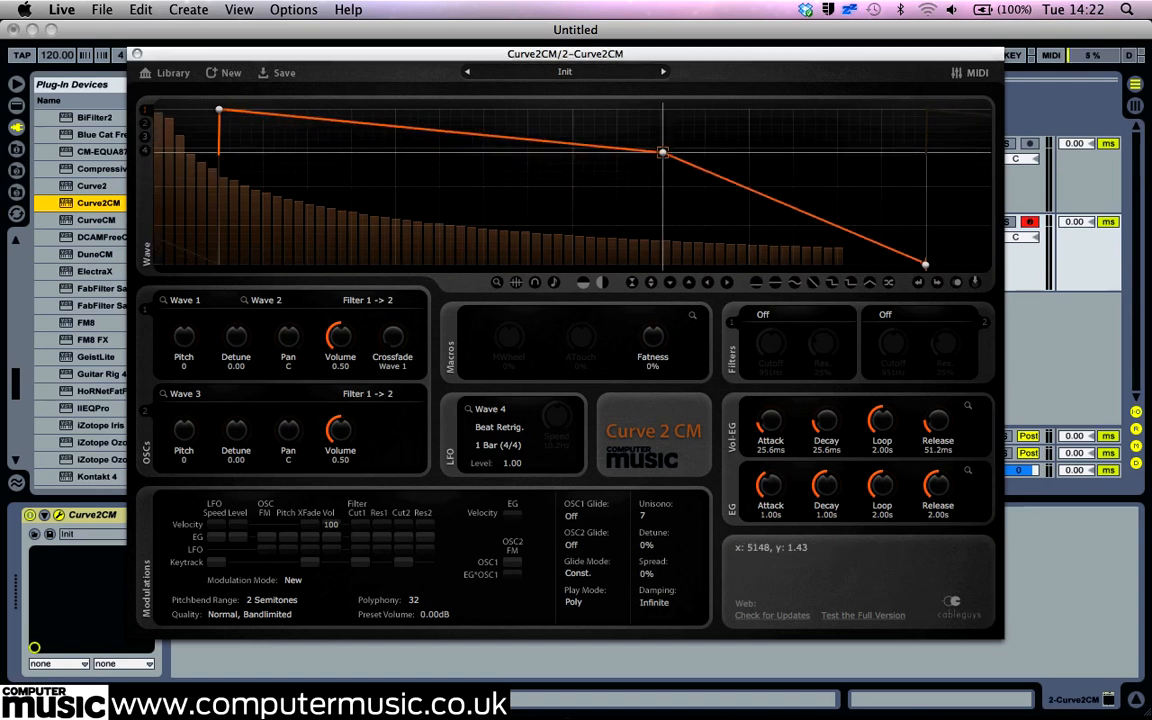
left_click_drag(662, 152, 418, 110)
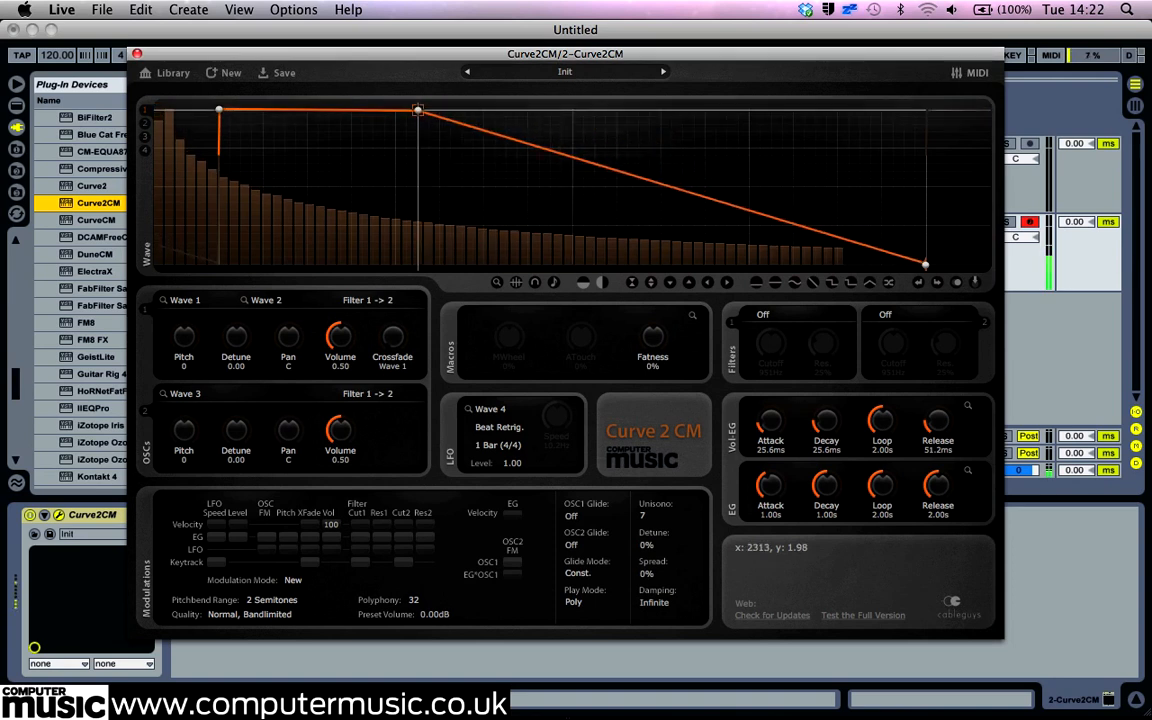
left_click_drag(418, 108, 738, 264)
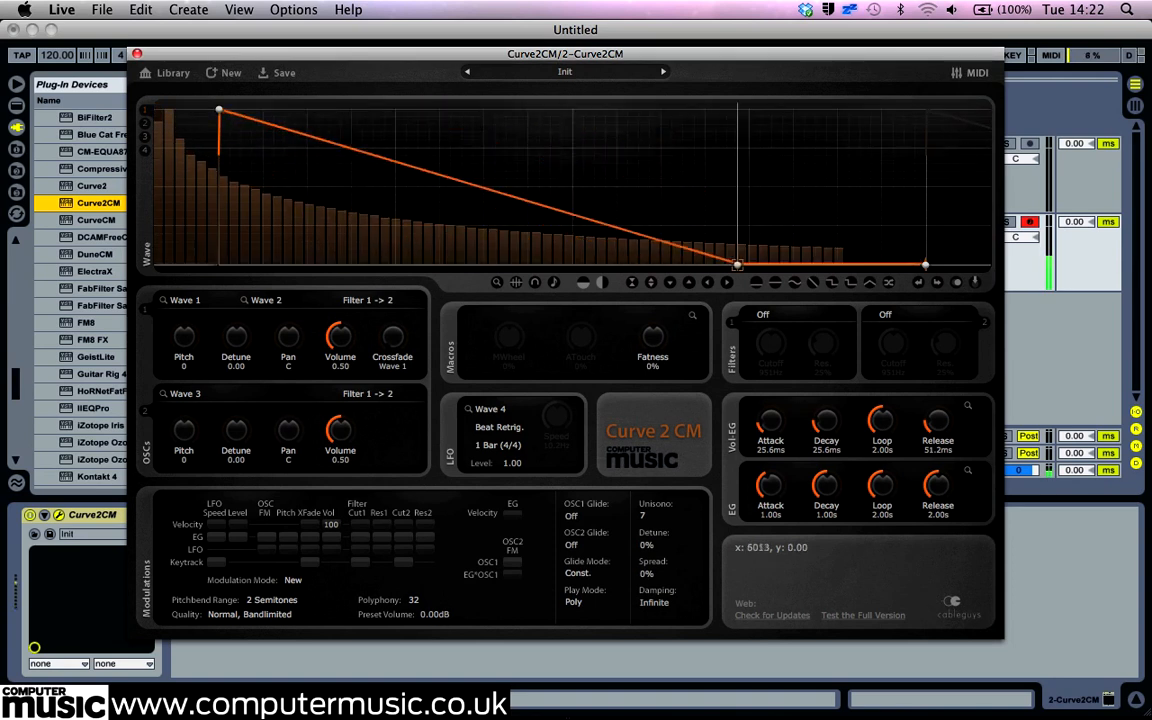
left_click_drag(736, 264, 576, 264)
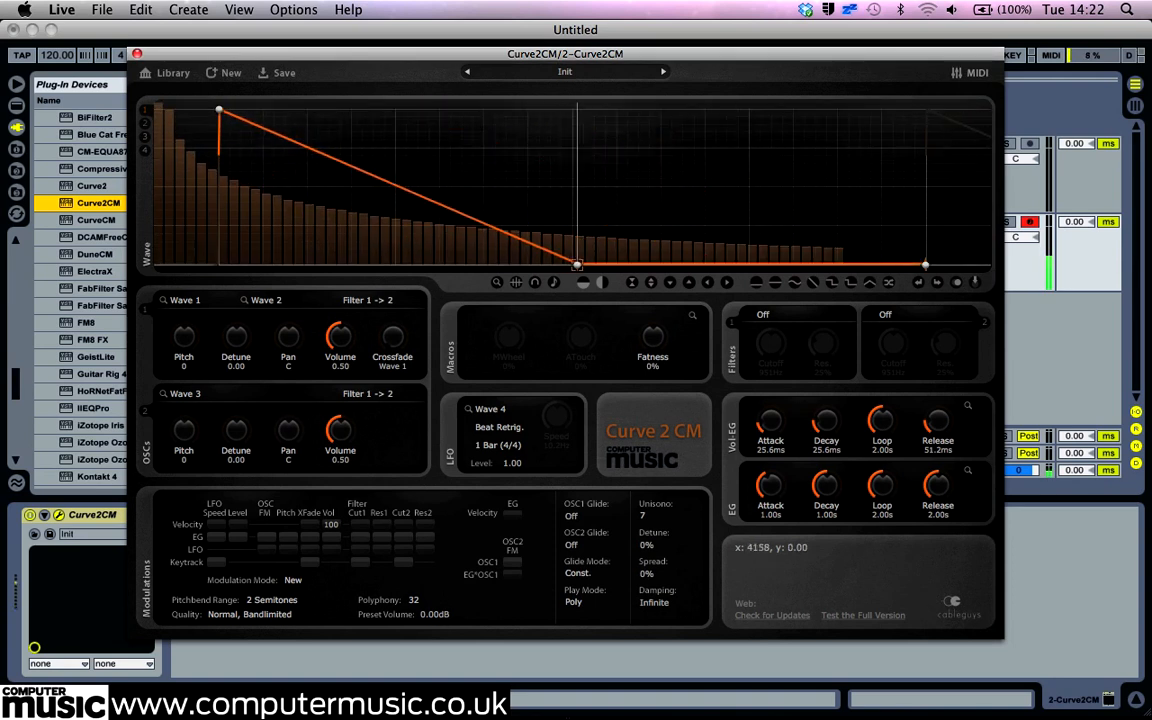
left_click_drag(576, 264, 556, 218)
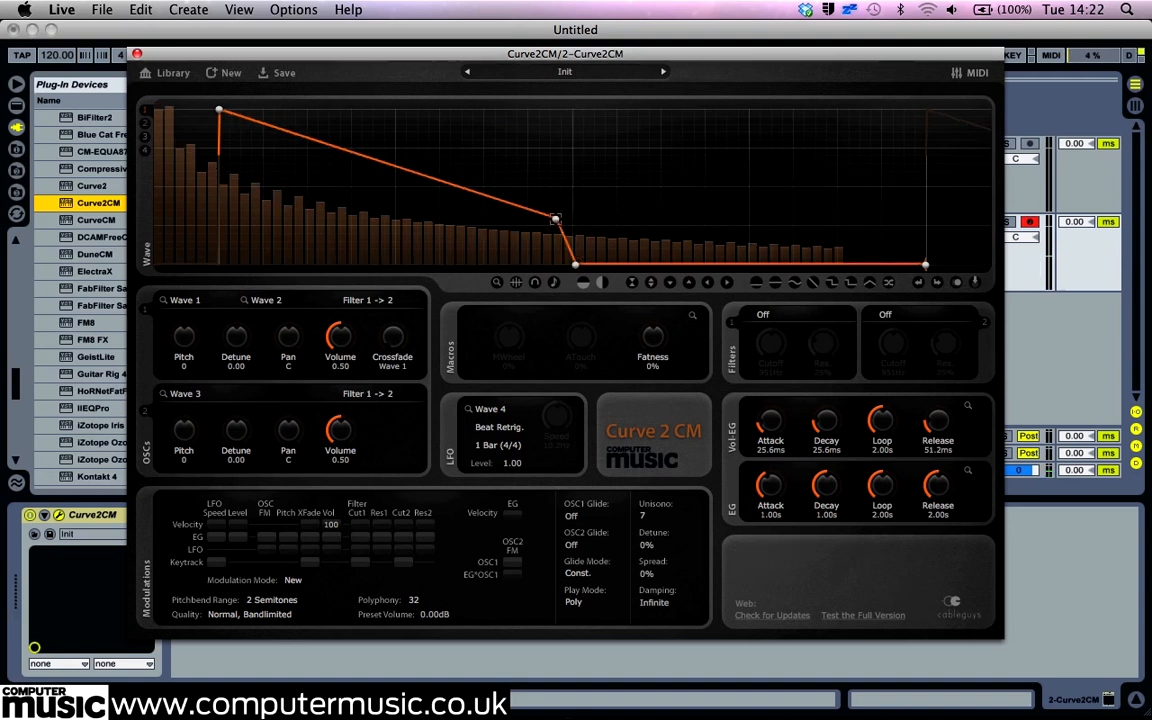
left_click_drag(556, 218, 576, 108)
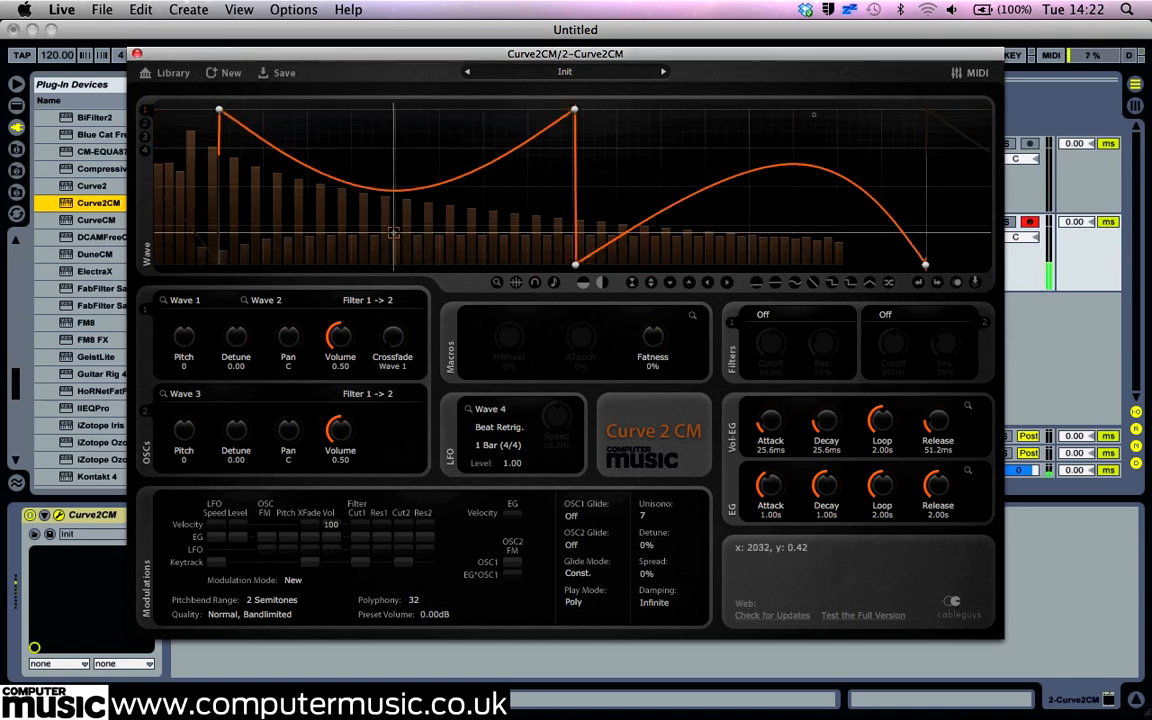
Flatten the left half into a level plateau, leaving a rounded hump on the right.
left_click_drag(392, 232, 420, 200)
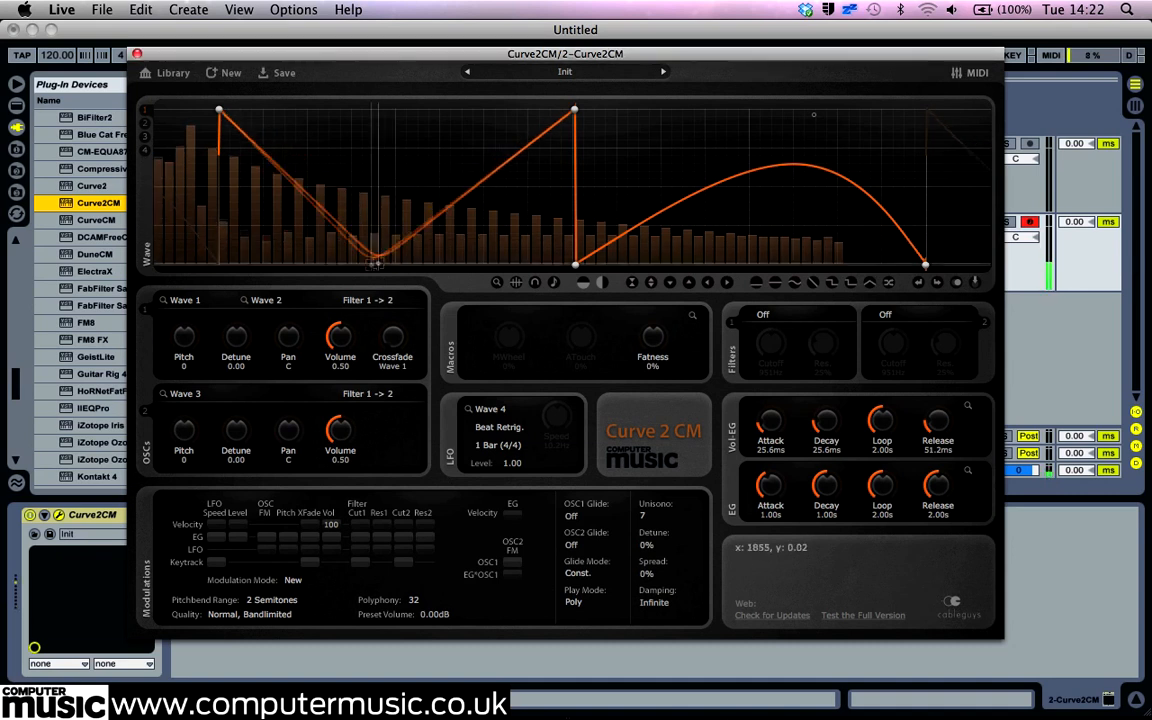
left_click_drag(376, 268, 348, 264)
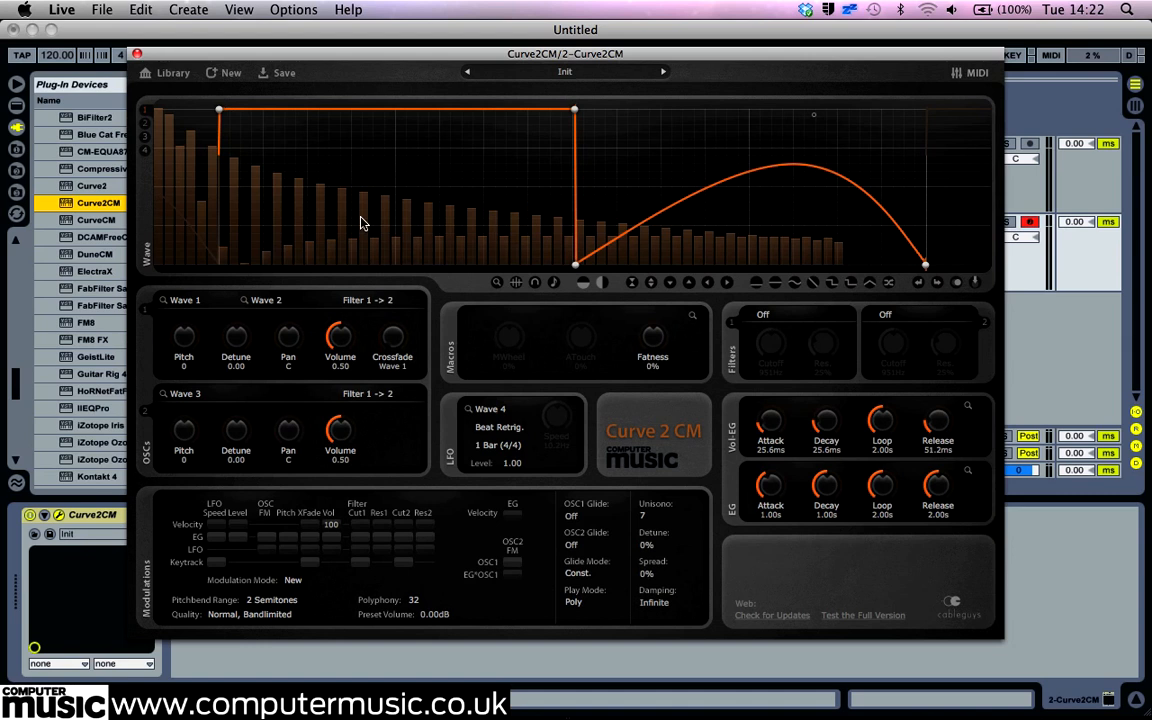
mouse_move(612, 210)
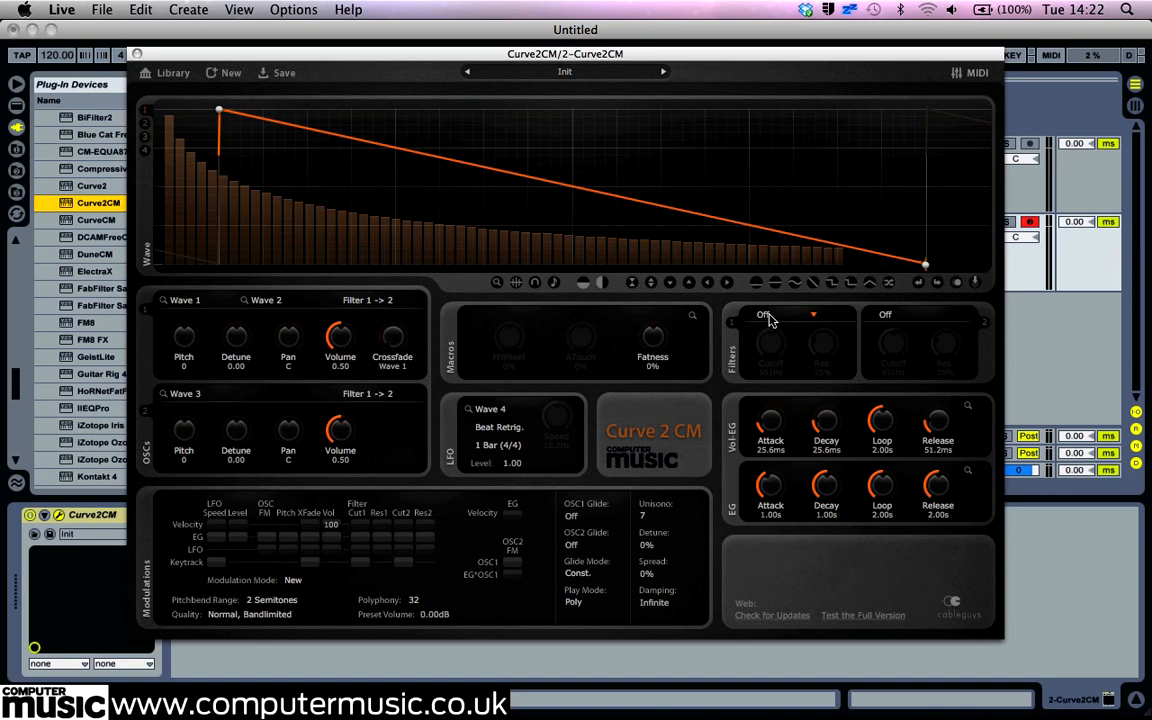
Set the first filter slot's type to 12dB LP.
left_click(790, 314)
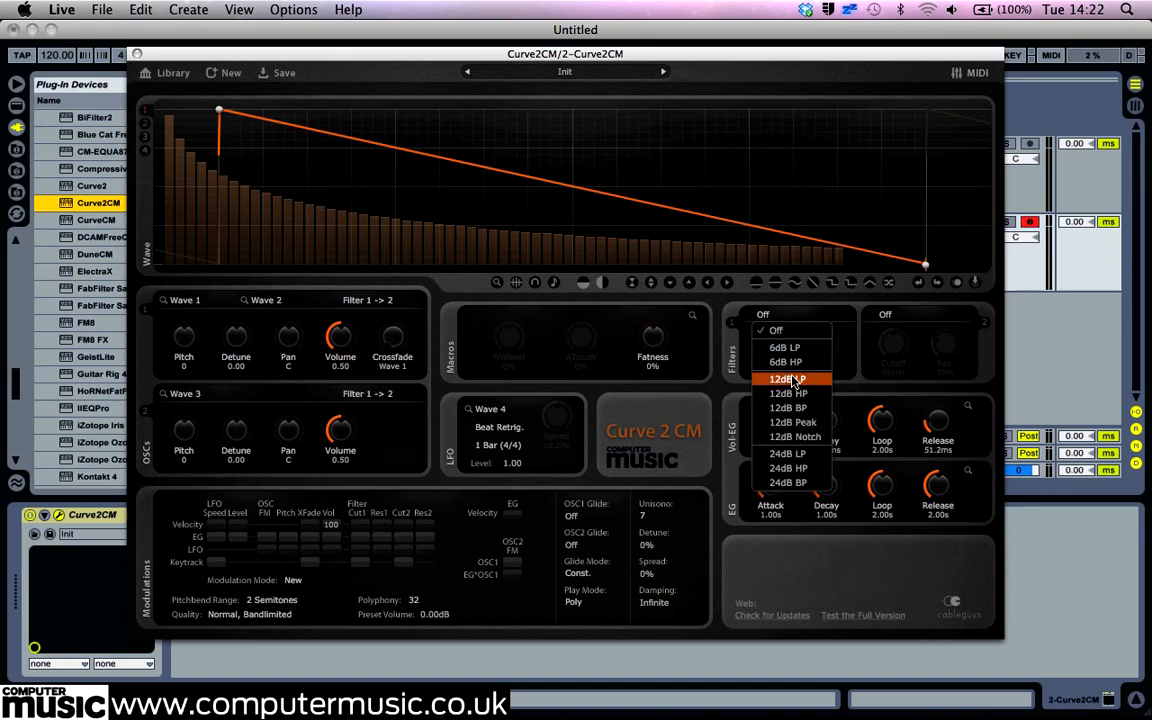
left_click(788, 378)
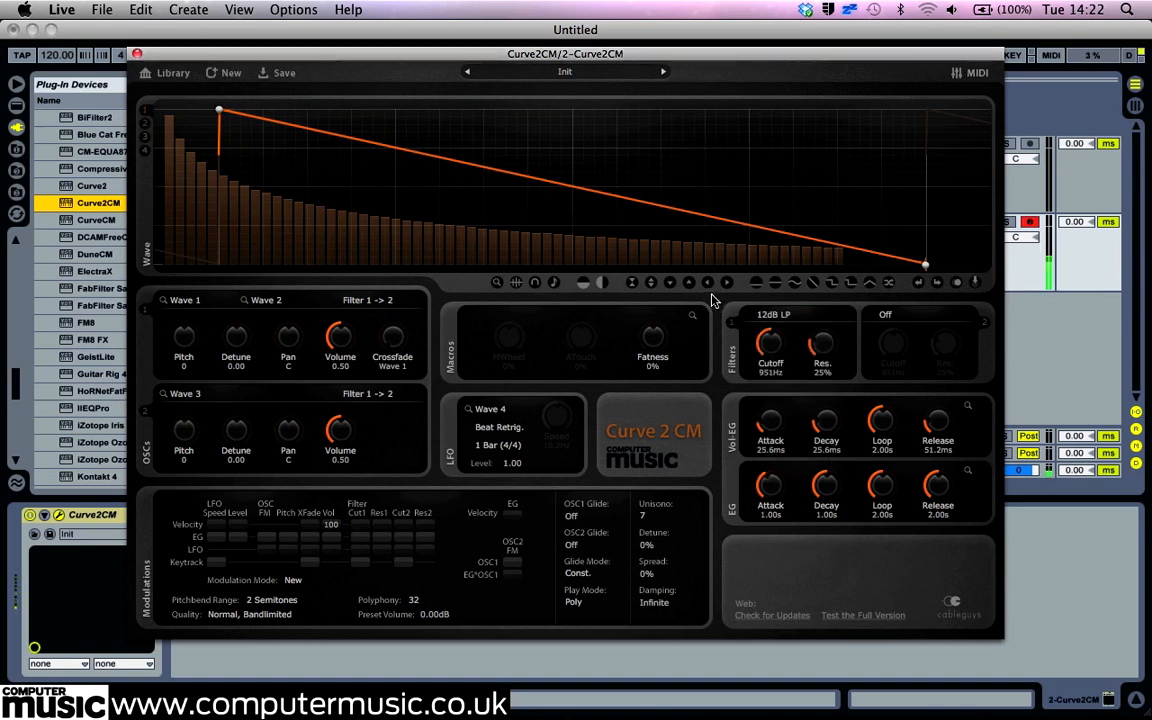
mouse_move(668, 282)
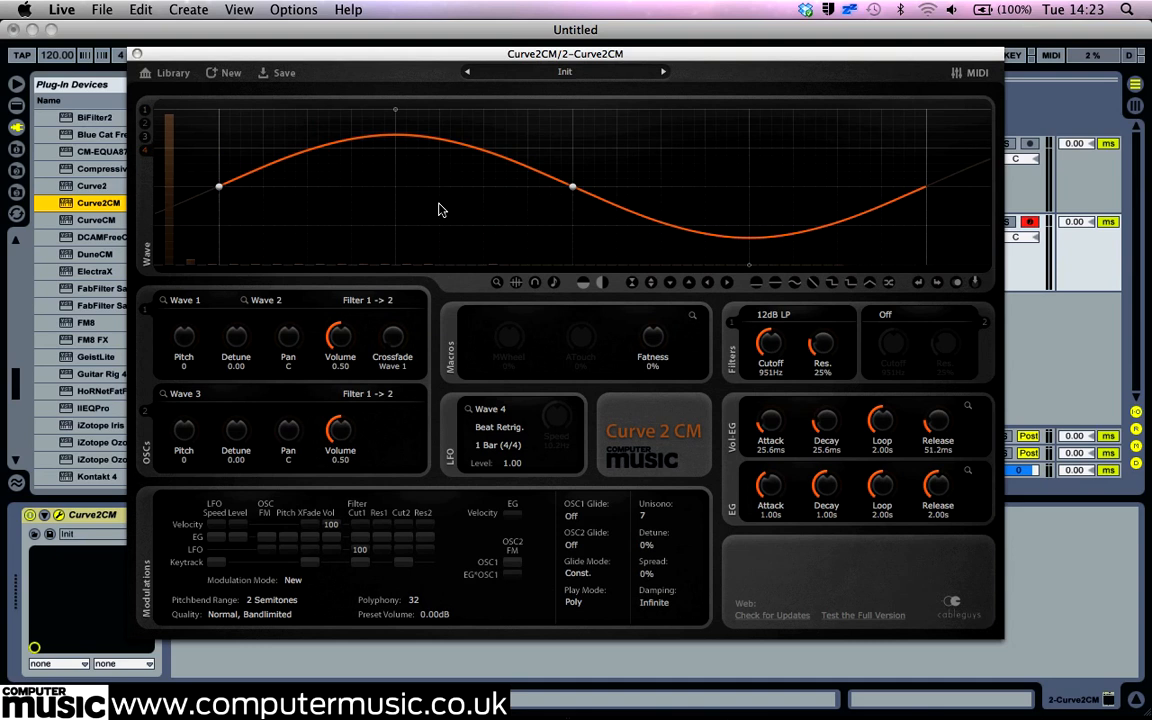
Bend the sine into an irregular wavy shape and raise the filter Res knob.
left_click_drag(572, 188, 440, 204)
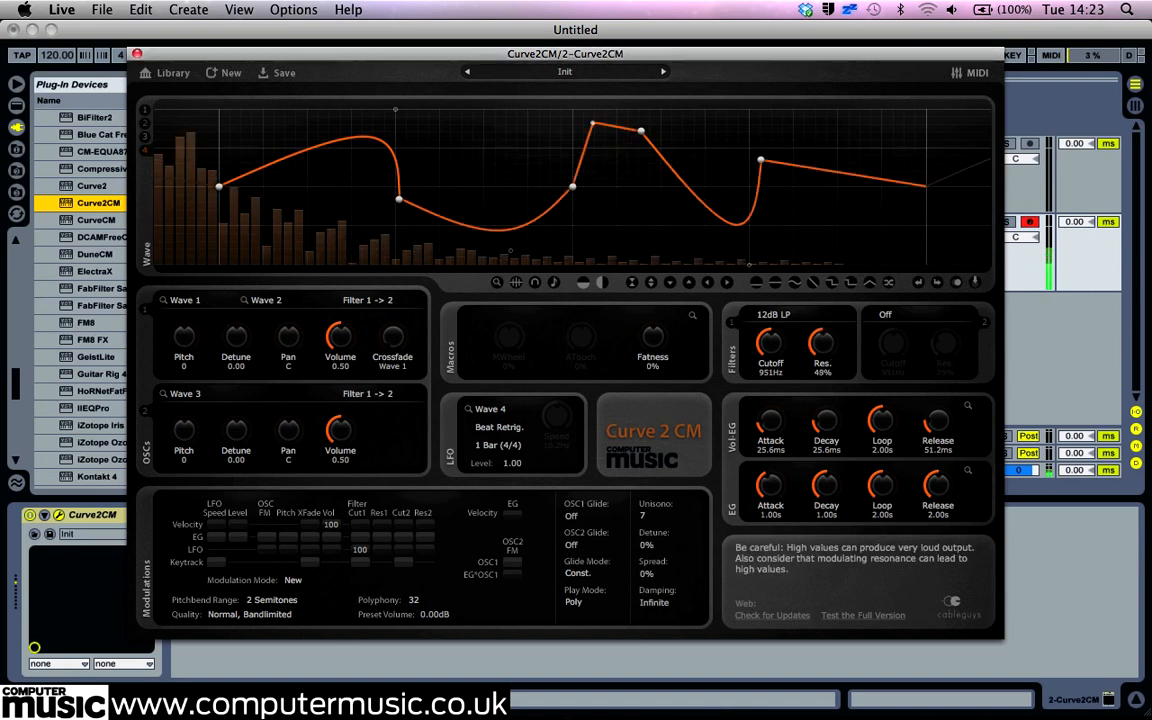
left_click_drag(824, 340, 824, 310)
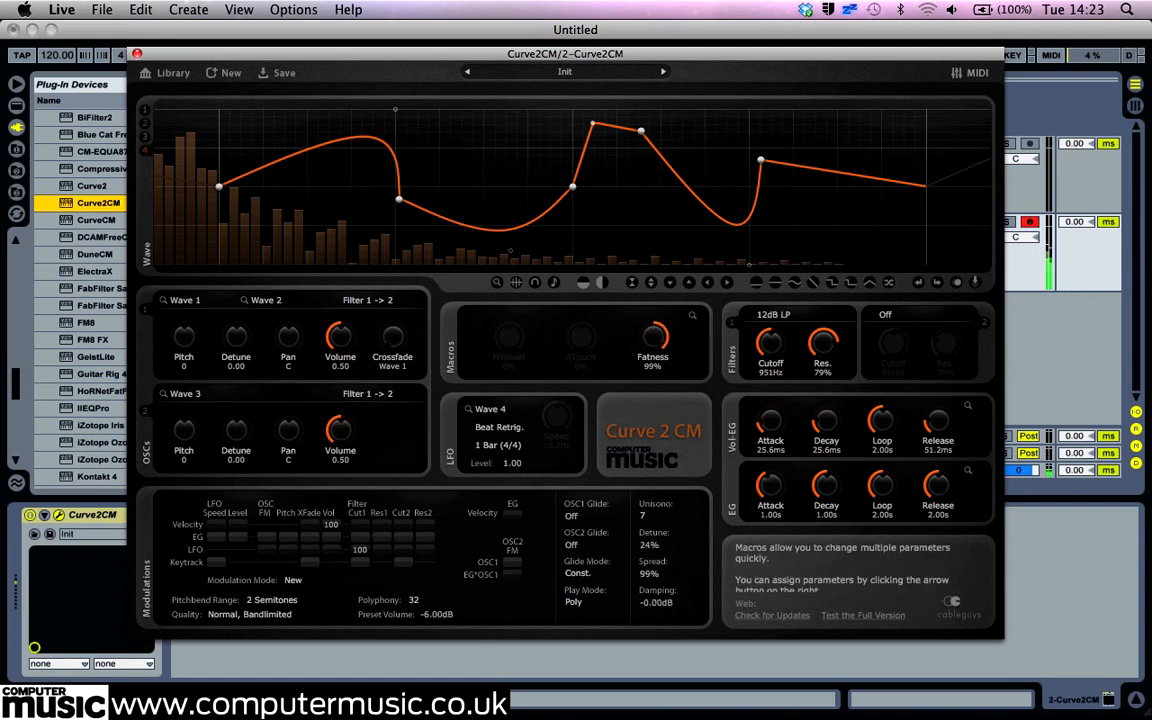
Turn the Fatness macro to 100%, revealing its unison and volume assignments.
left_click_drag(652, 336, 652, 330)
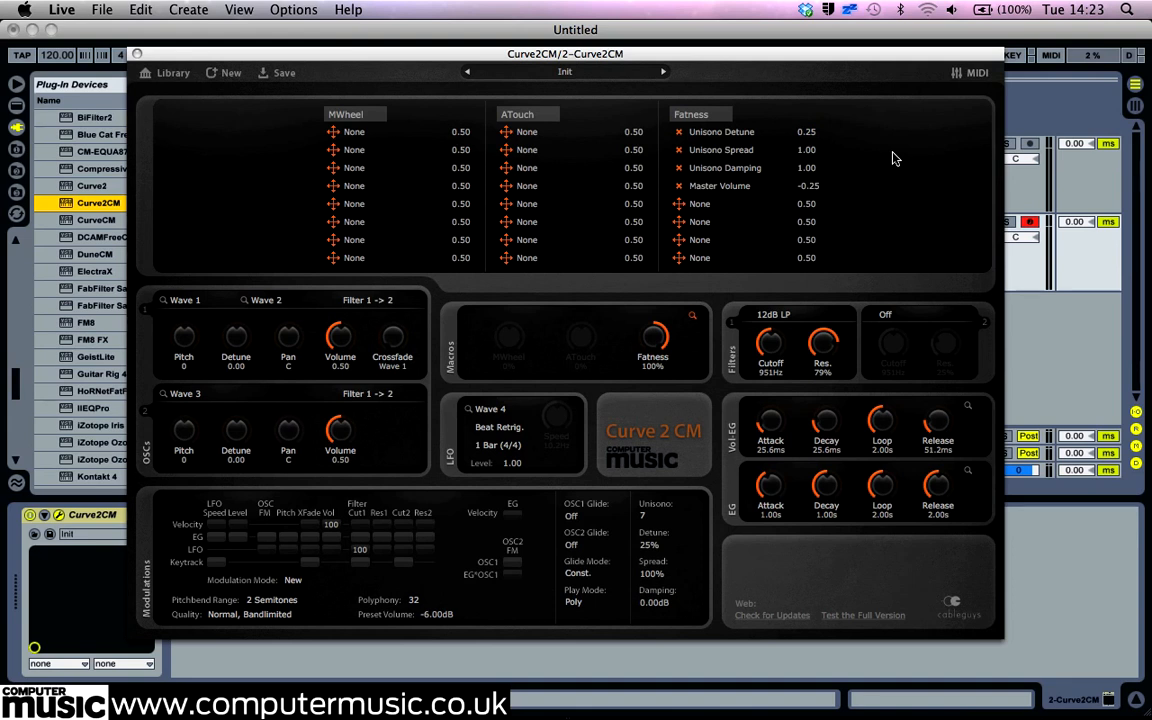
mouse_move(696, 320)
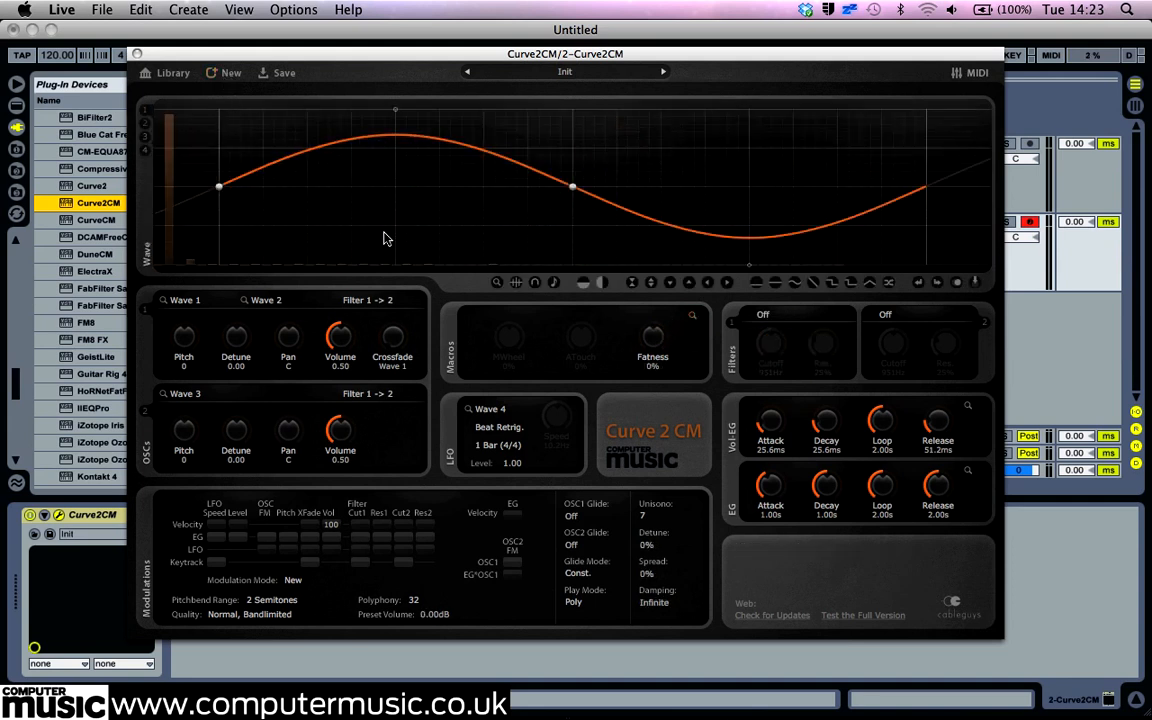
mouse_move(516, 332)
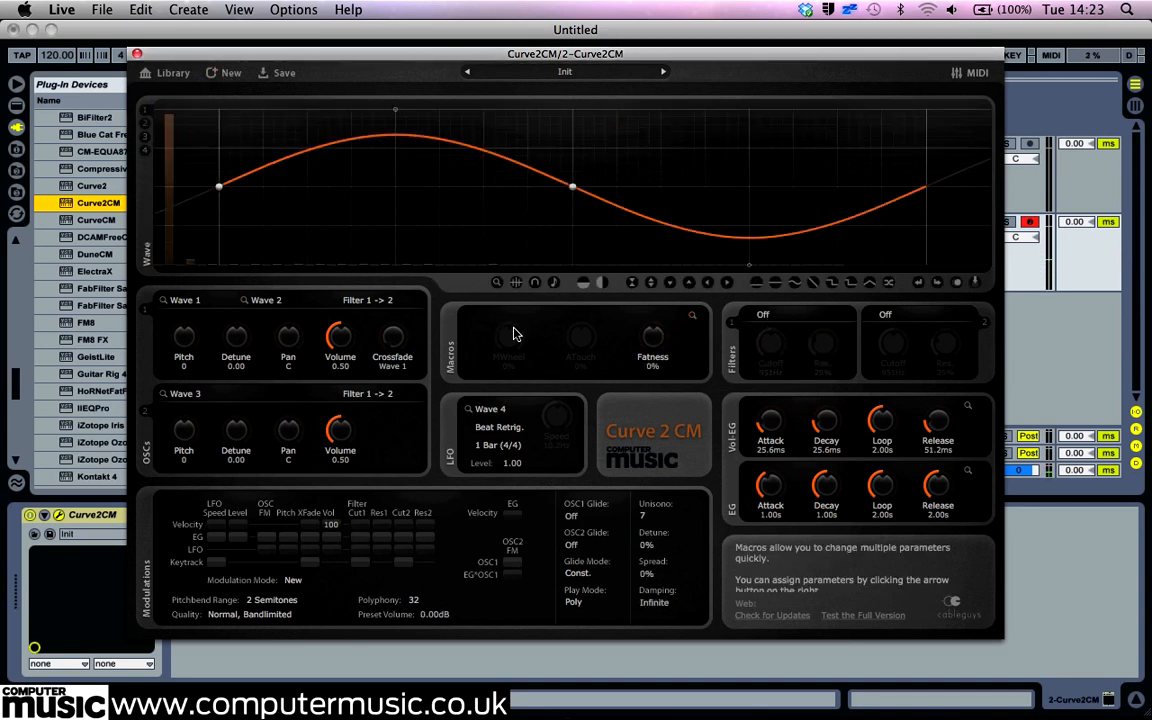